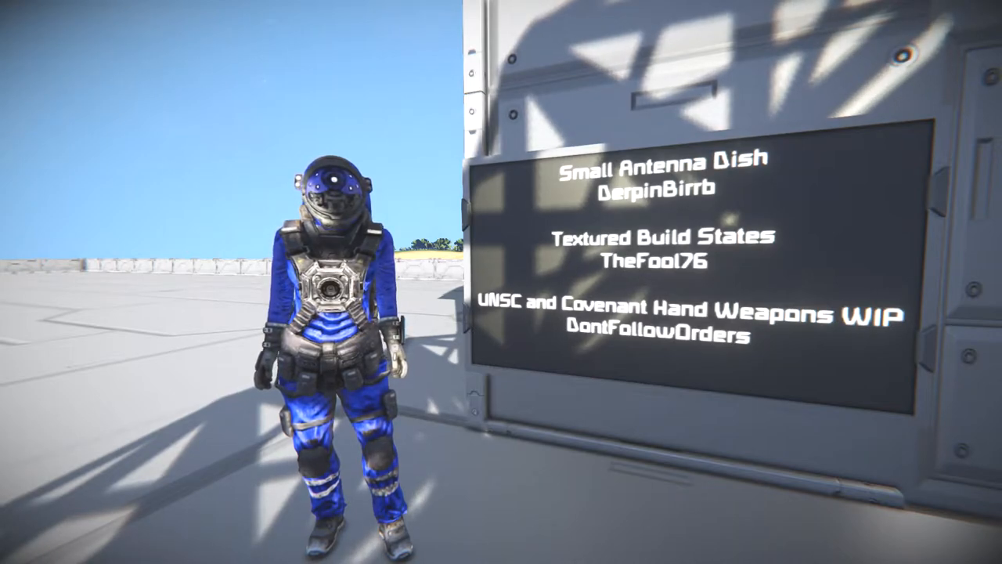
# Step: On Static Grid 4221, filter blocks by 'ant' and set the Antenna broadcast radius to 50000 m
pyautogui.press('Tab')
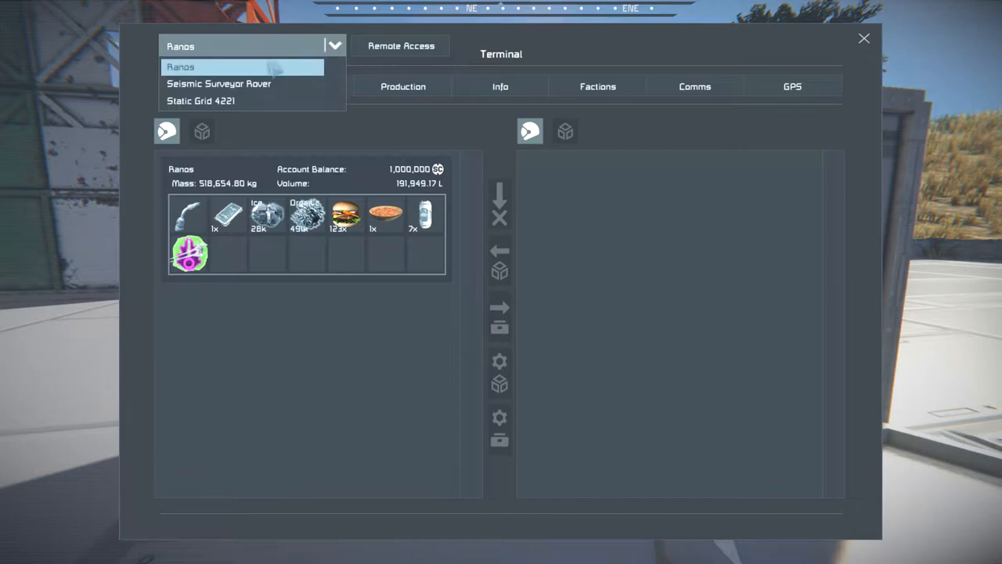
pyautogui.click(201, 100)
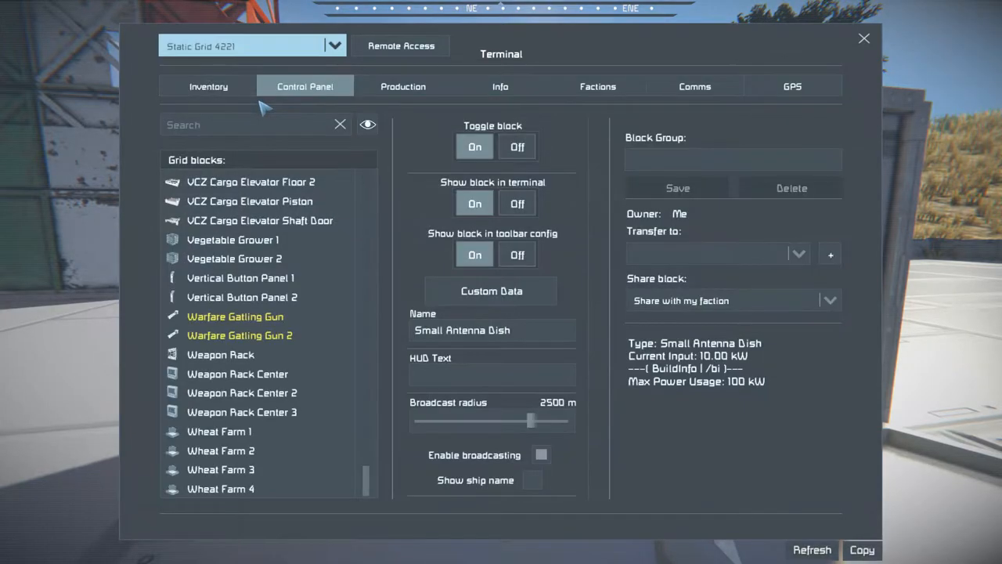
pyautogui.click(256, 124)
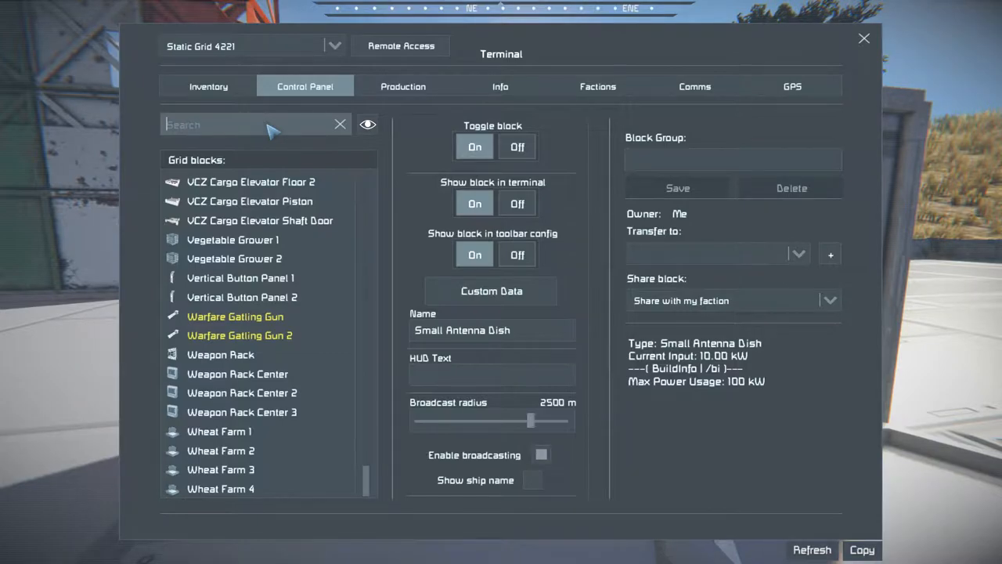
pyautogui.write('ant')
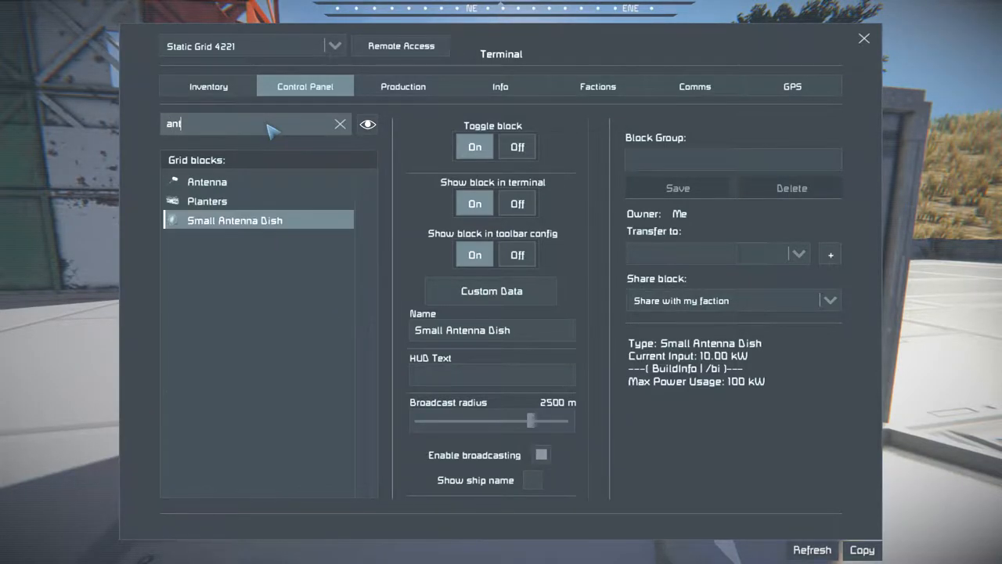
pyautogui.click(206, 181)
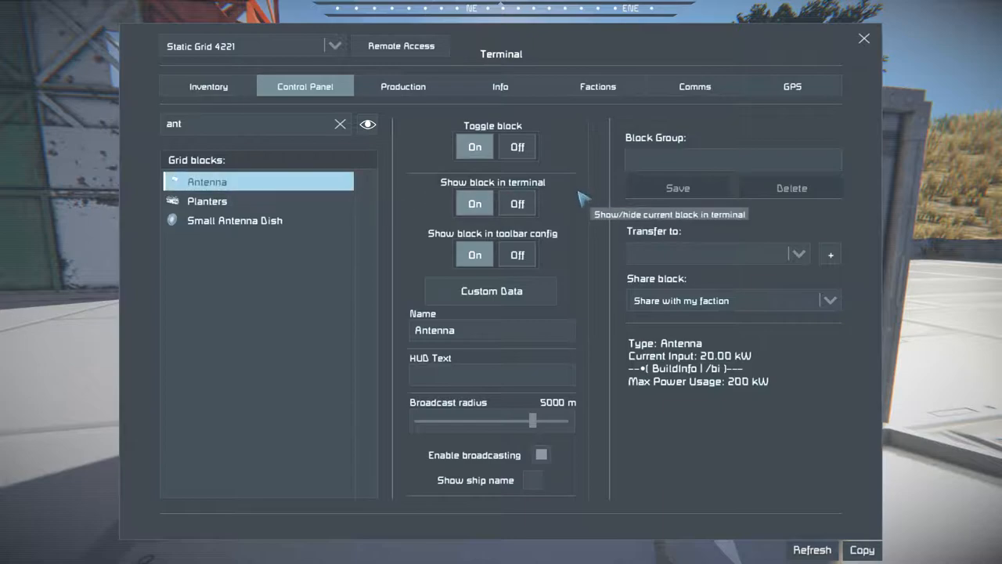
pyautogui.moveTo(532, 420); pyautogui.dragTo(568, 421)
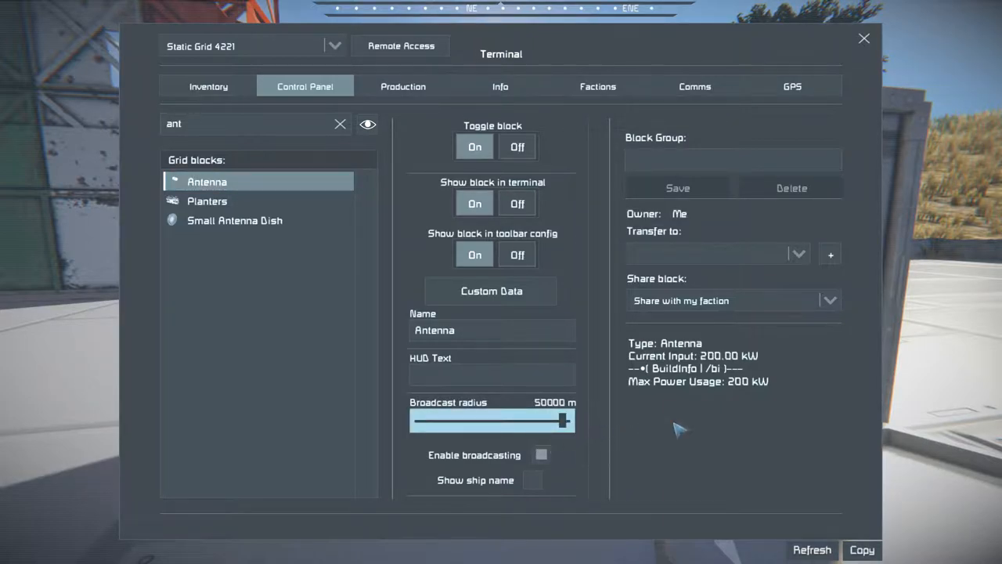
# Step: Set the Small Antenna Dish broadcast radius to 25000 m and close the terminal
pyautogui.click(235, 220)
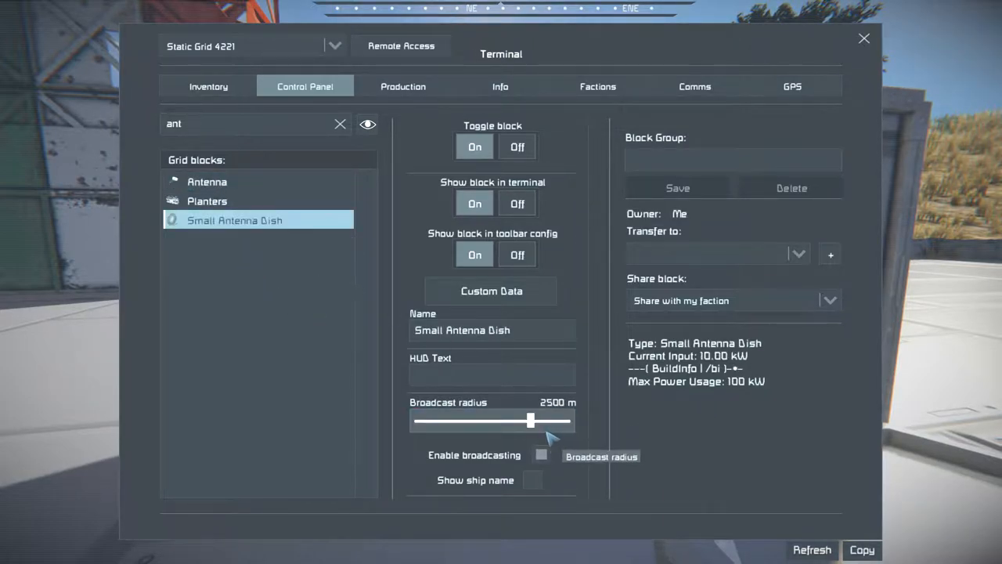
pyautogui.moveTo(531, 421); pyautogui.dragTo(568, 421)
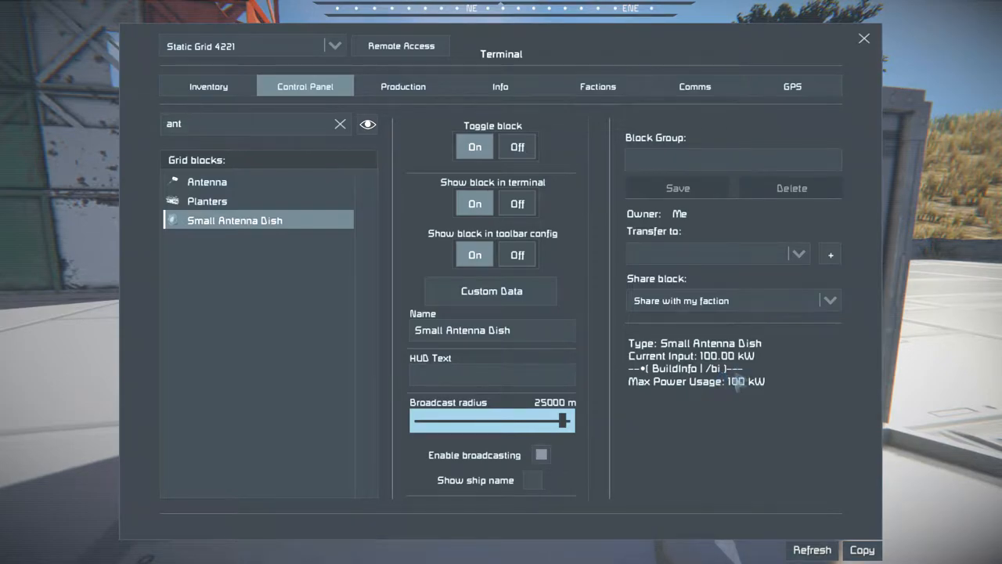
pyautogui.moveTo(724, 415)
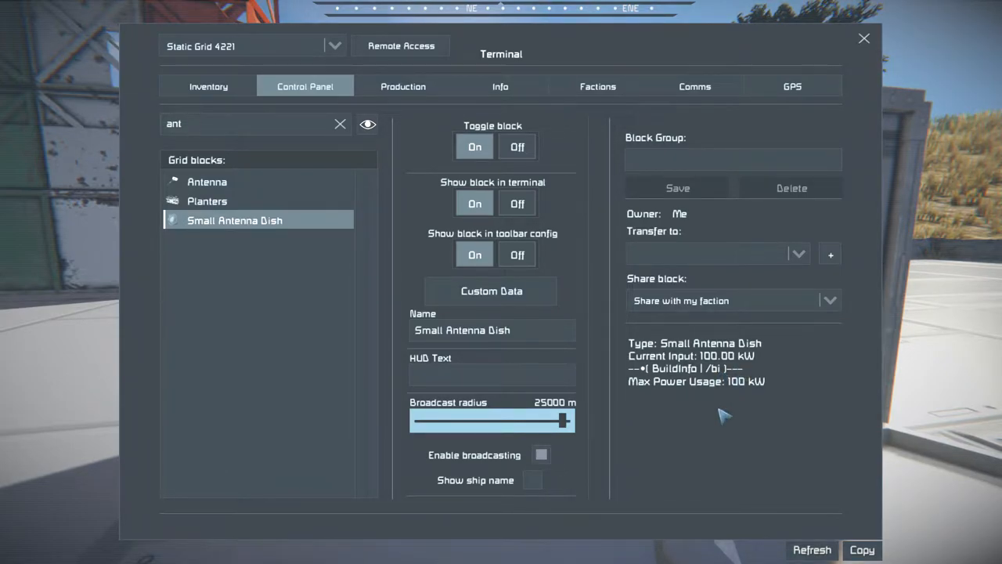
pyautogui.click(863, 38)
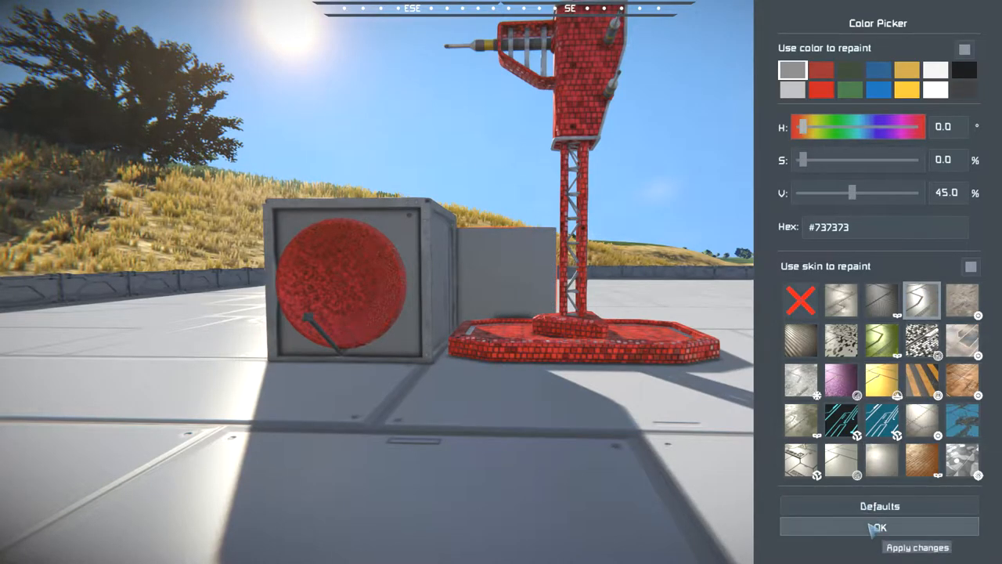
# Step: Confirm the grey swatch and patterned skin in the Color Picker
pyautogui.click(880, 526)
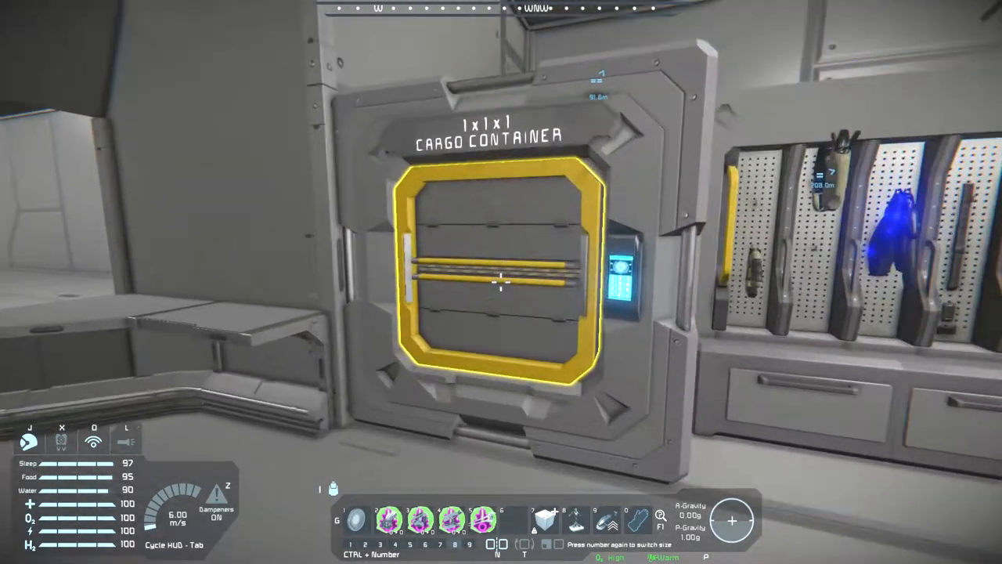
# Step: Interact with the 1x1x1 cargo container next to the weapon rack
pyautogui.click(501, 281)
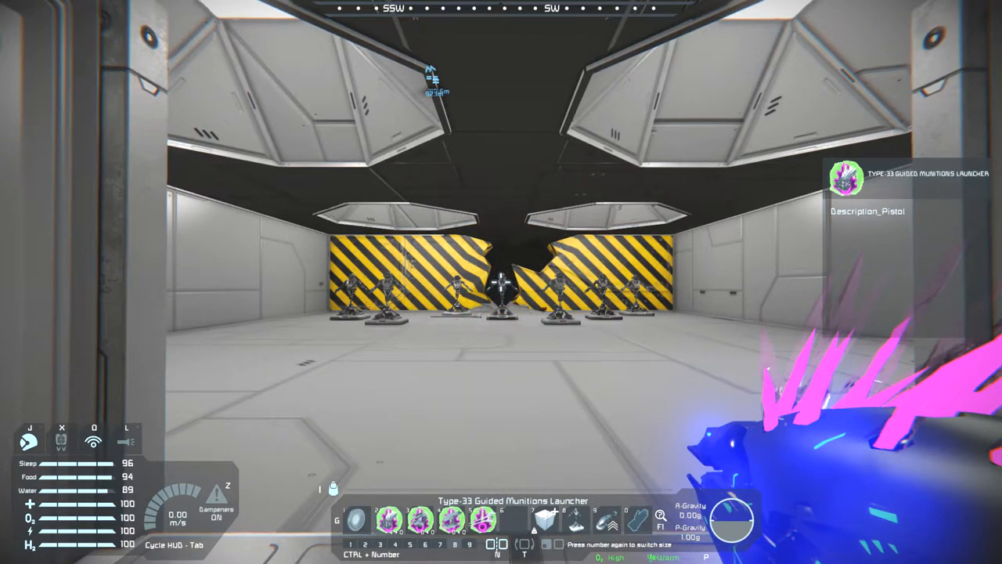
# Step: Fire the Type-33 Guided Munitions Launcher at the row of target dummies
pyautogui.click(501, 282)
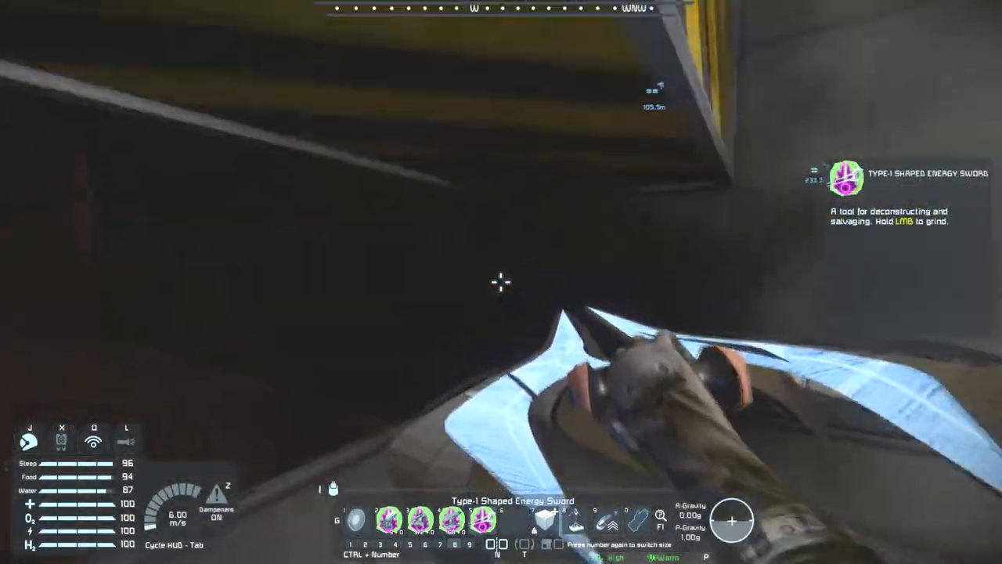
pyautogui.moveTo(501, 281)
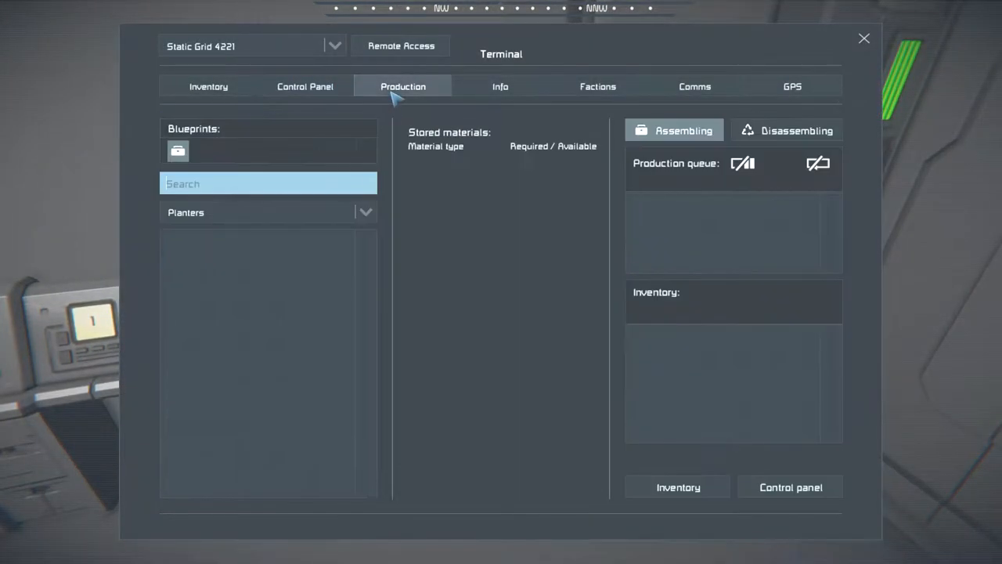
# Step: Select the Industrial Assembler from the Production tab's block dropdown
pyautogui.click(365, 212)
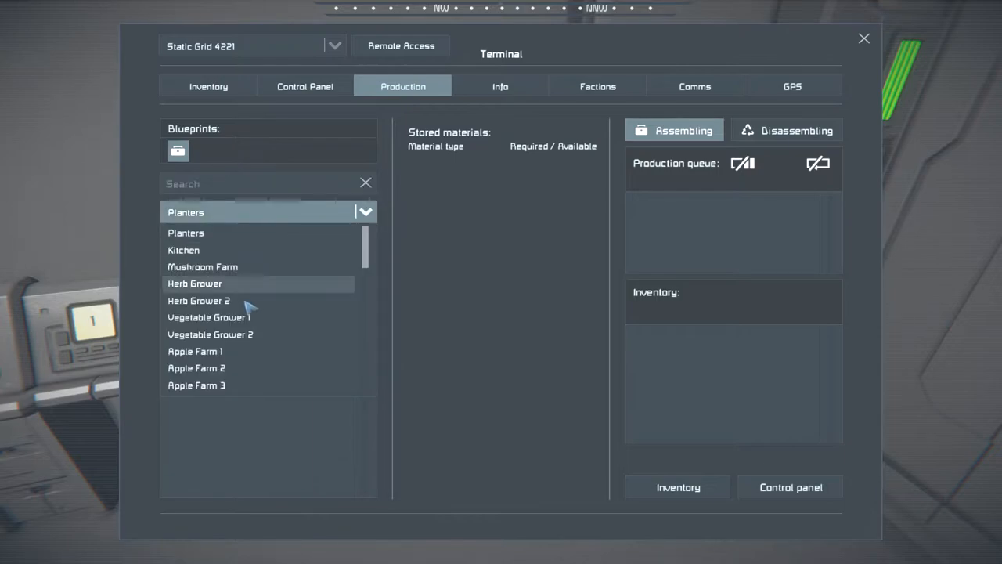
pyautogui.scroll(-3)
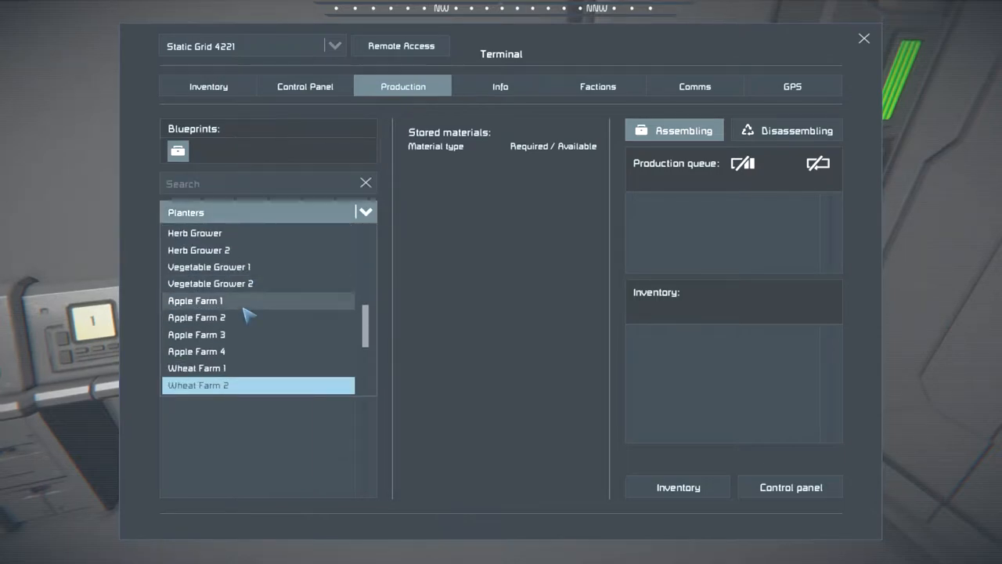
pyautogui.click(220, 151)
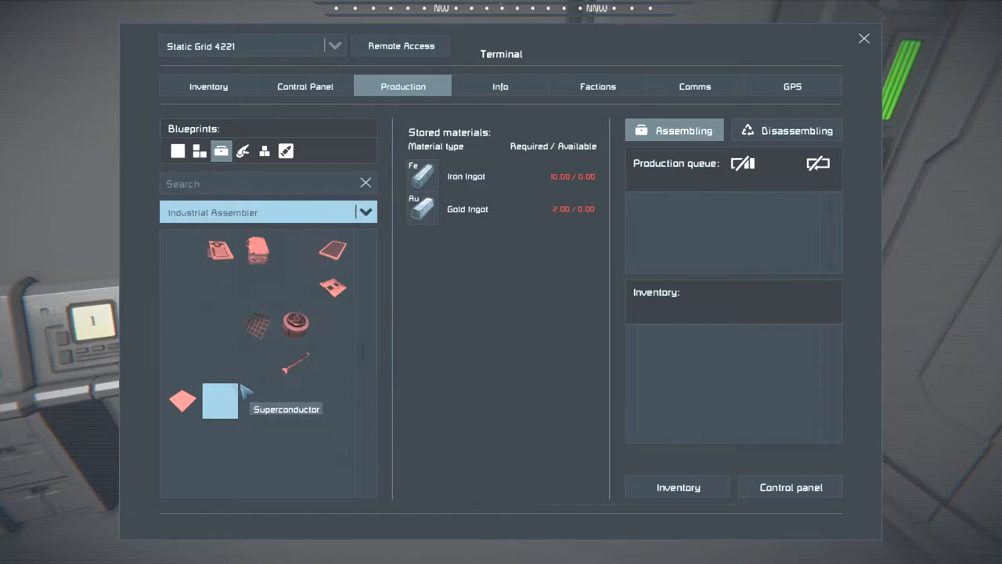
# Step: Filter its blueprints by Tools, then Consumables, and close the terminal
pyautogui.click(242, 150)
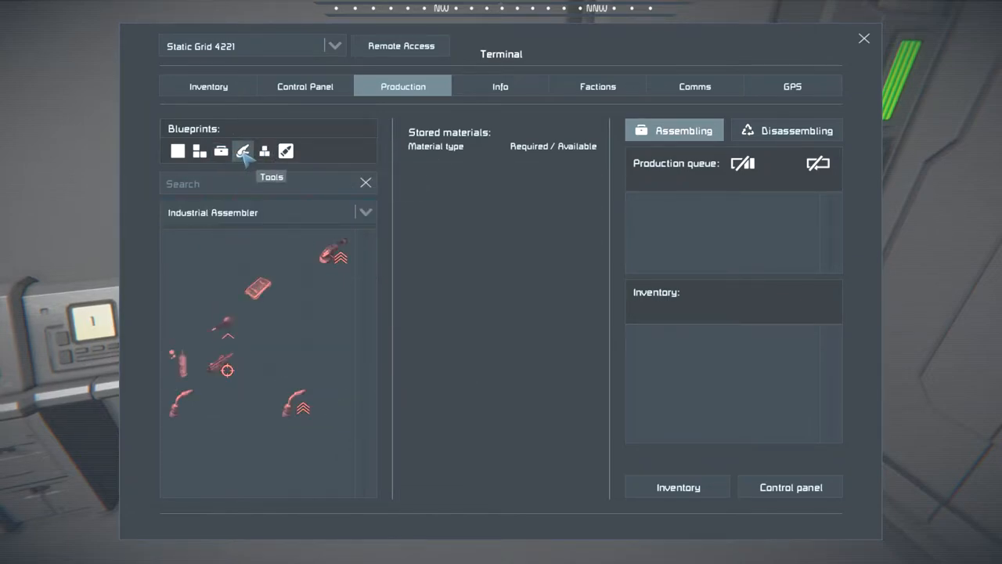
pyautogui.click(243, 150)
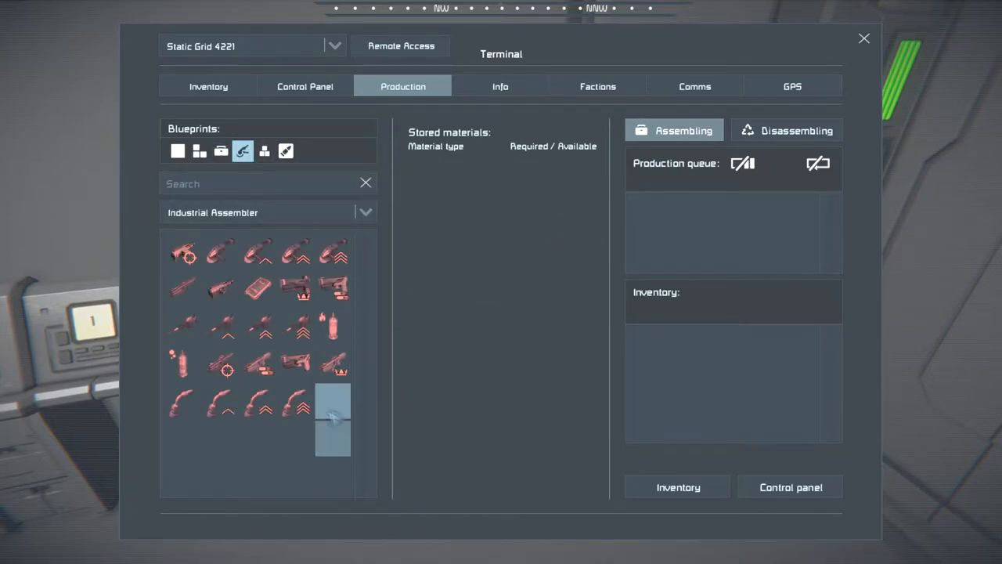
pyautogui.moveTo(286, 150)
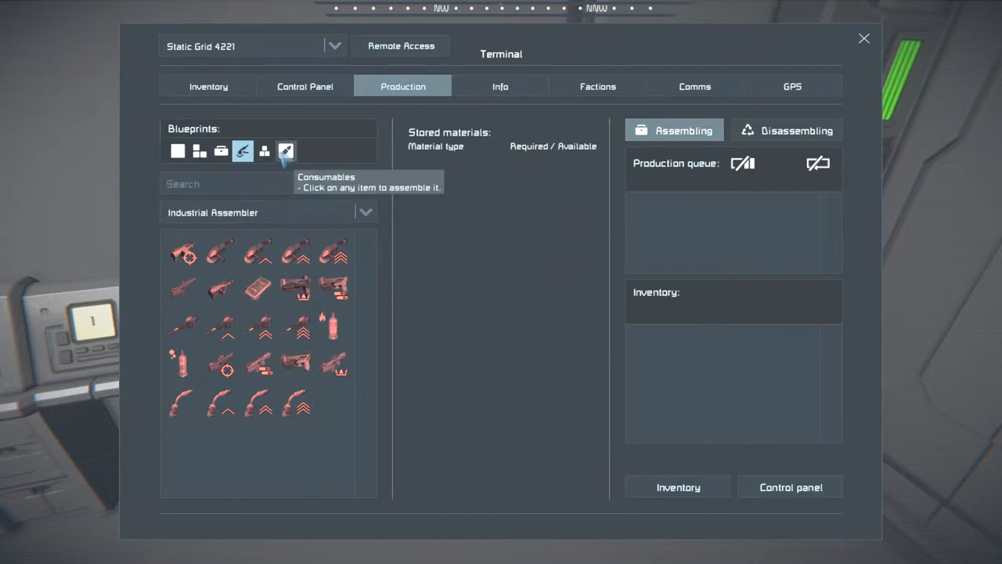
pyautogui.click(285, 150)
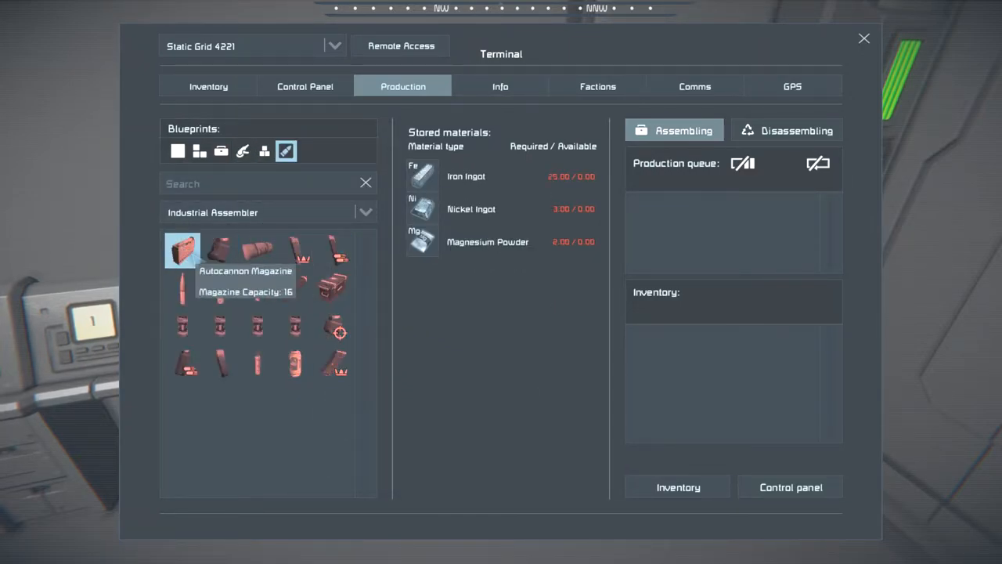
pyautogui.click(865, 38)
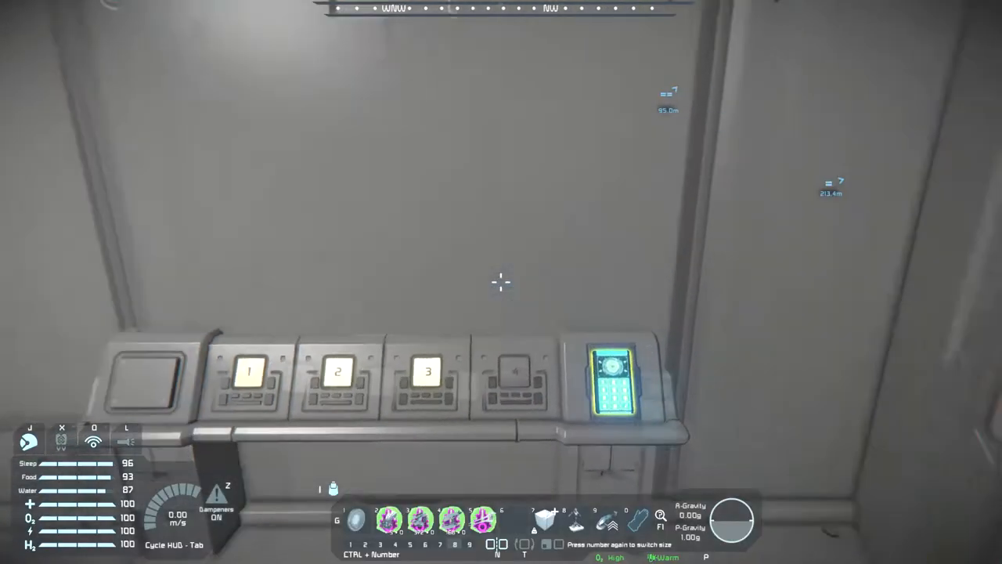